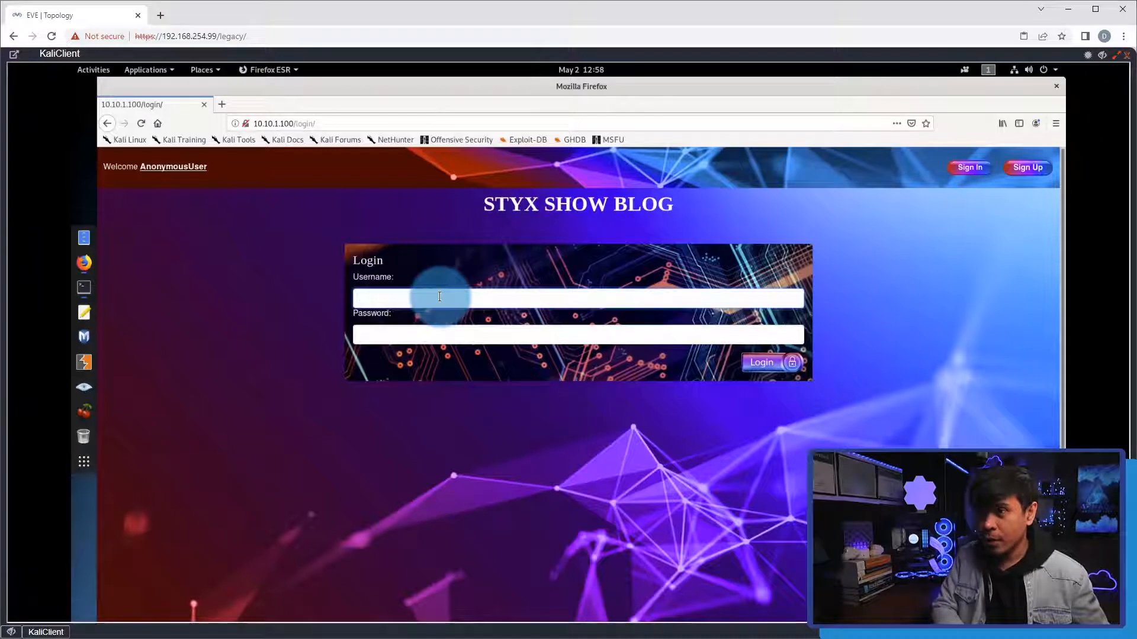
Step: Log in as hacktionstar and dismiss Firefox's offer to save the login
type("hacktionstar")
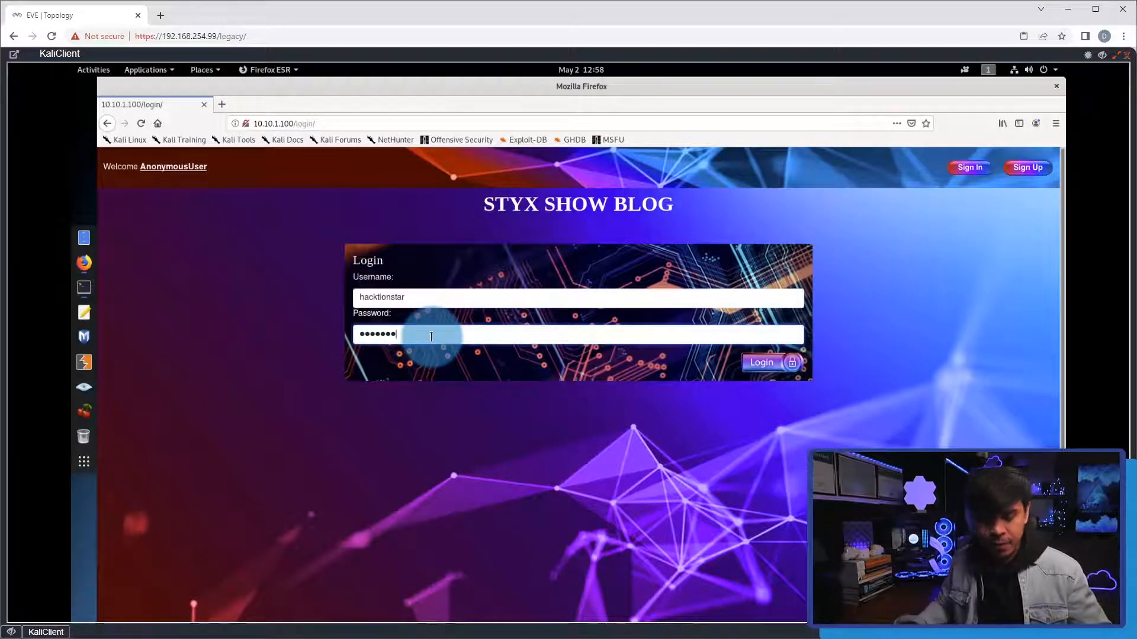
left_click(761, 361)
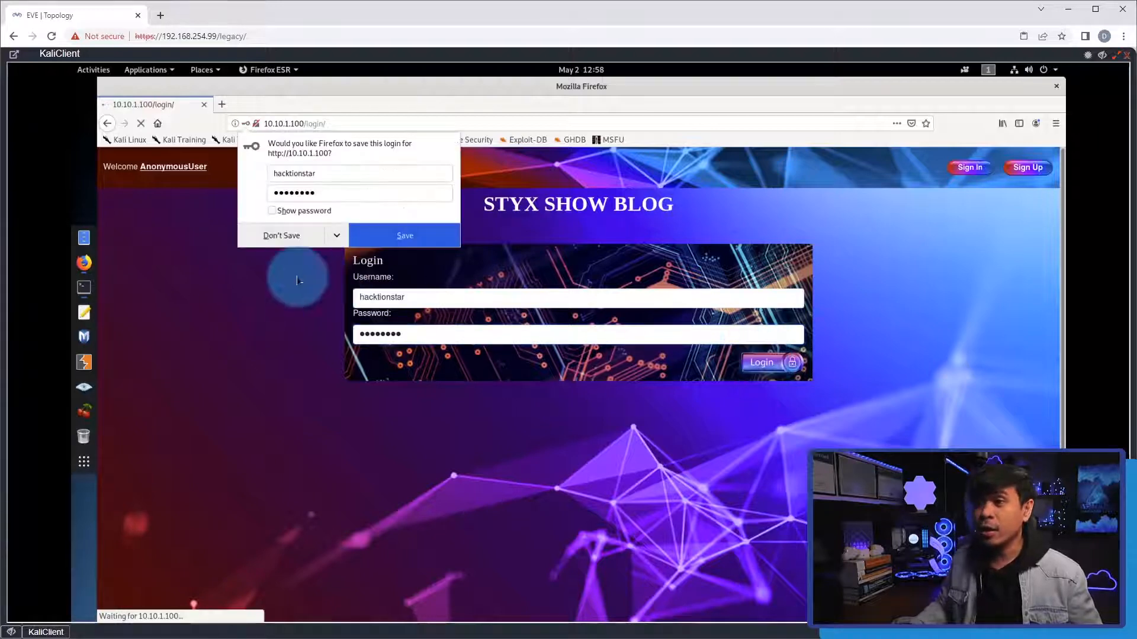
left_click(281, 235)
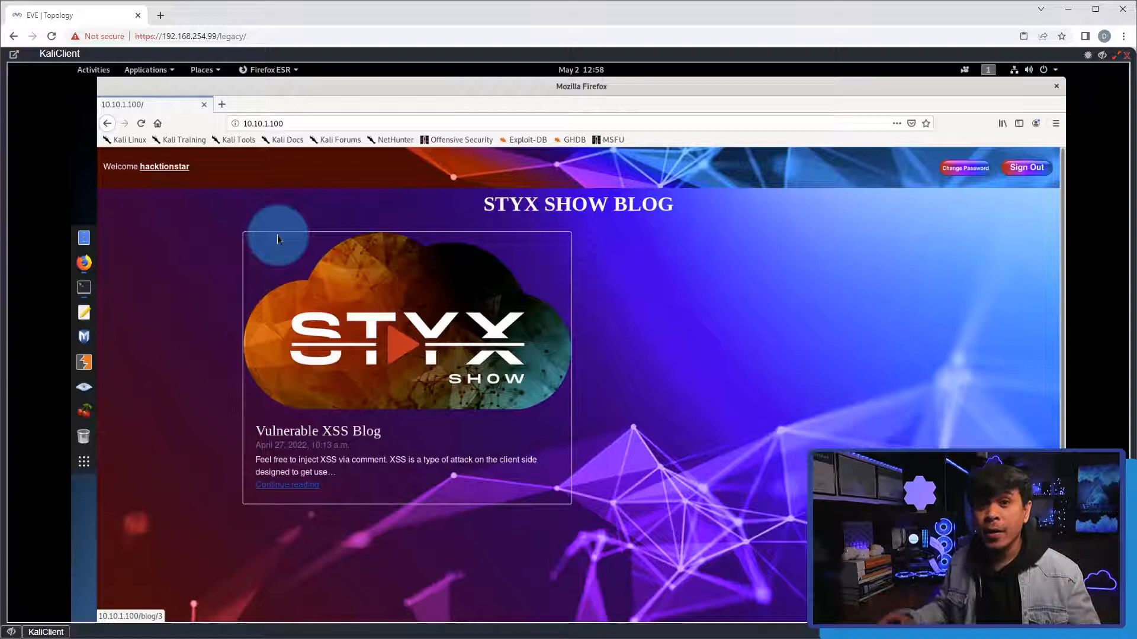
mouse_move(364, 142)
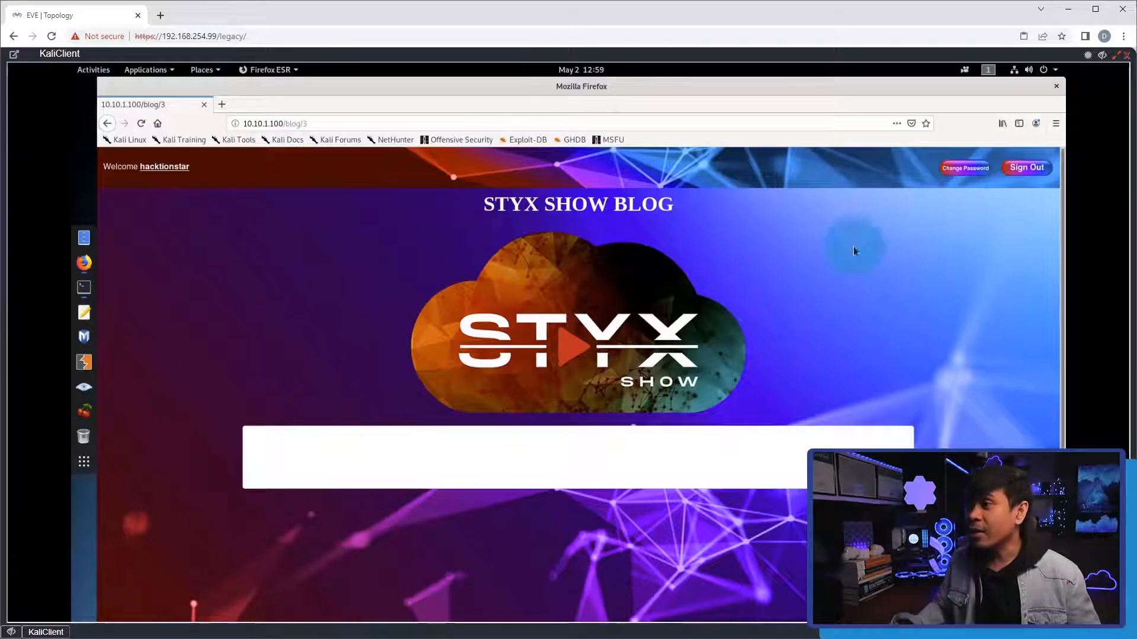
Step: Open this account's change-password page, then change the URL's user id to reach id 30's form
left_click(964, 167)
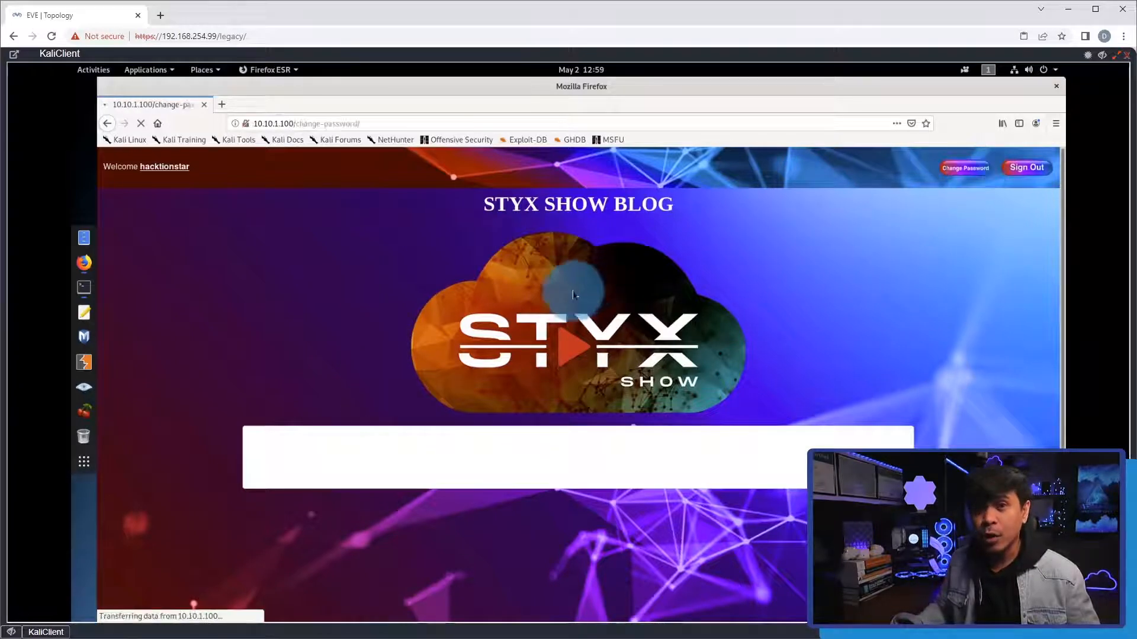
left_click(965, 168)
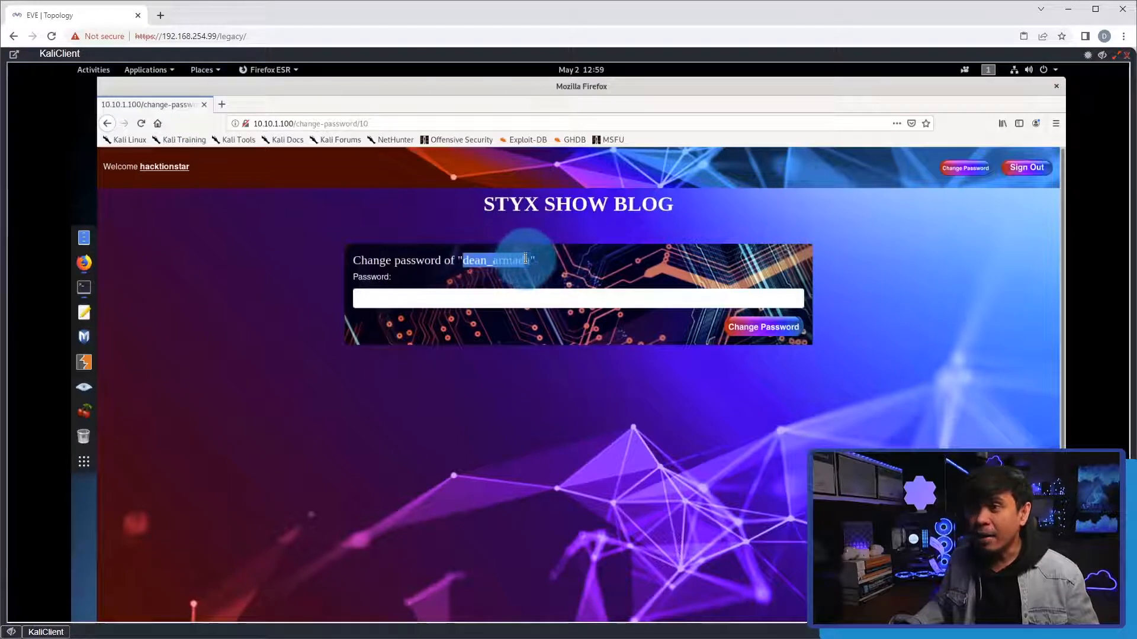
left_click(763, 327)
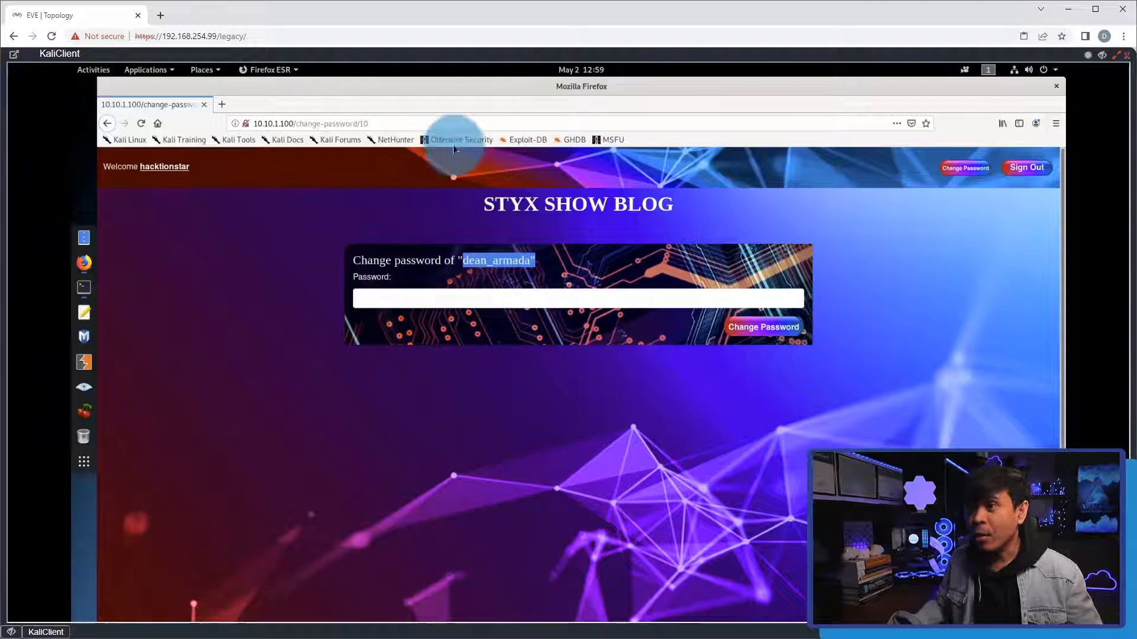
left_click(461, 123)
type("3")
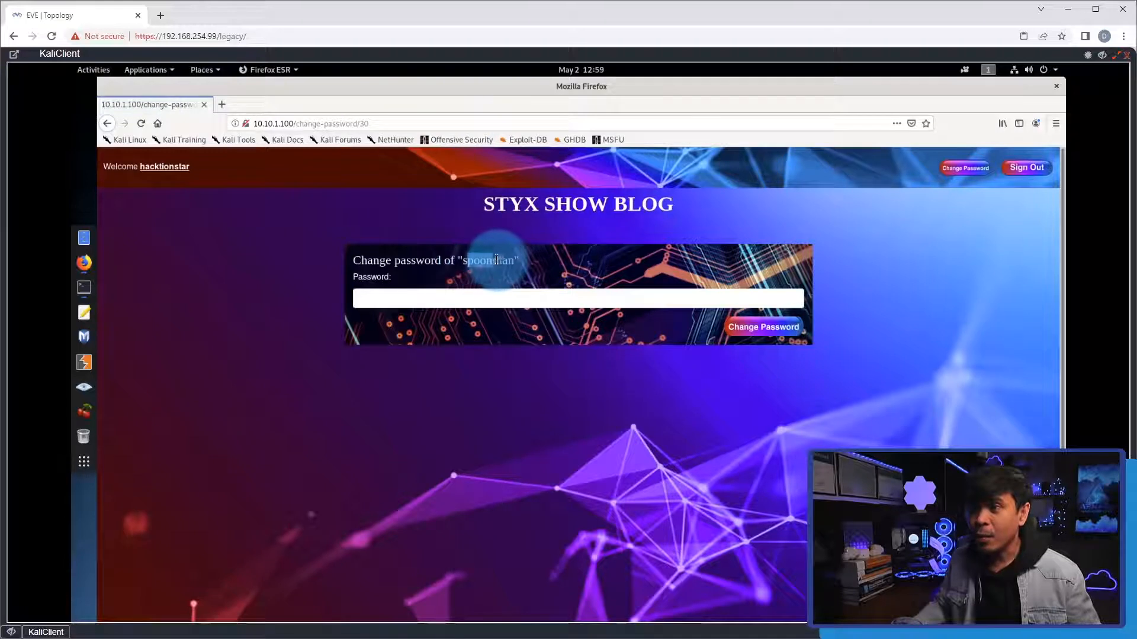
left_click(478, 300)
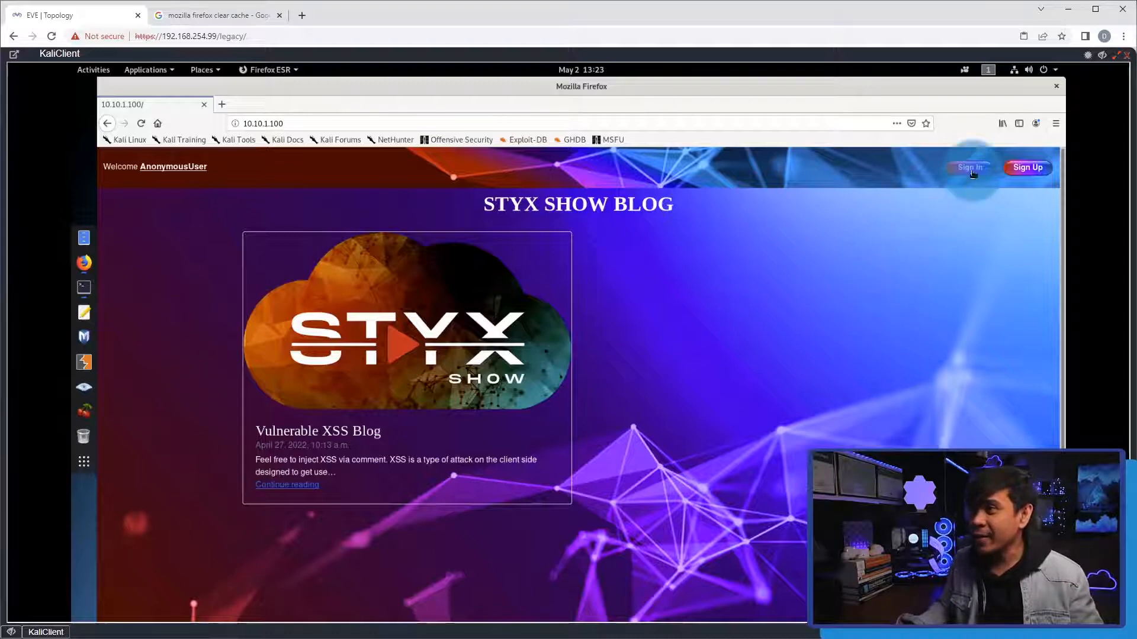
Step: Try logging in as admin with a guessed password, decline saving it, and switch to the terminal
left_click(969, 167)
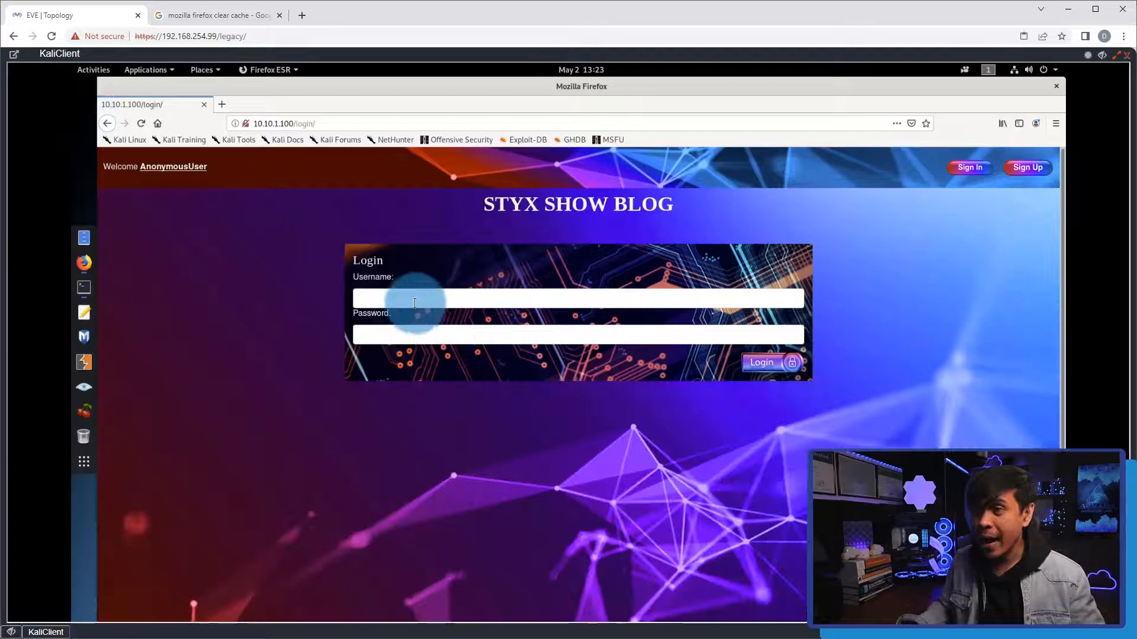
type("admin")
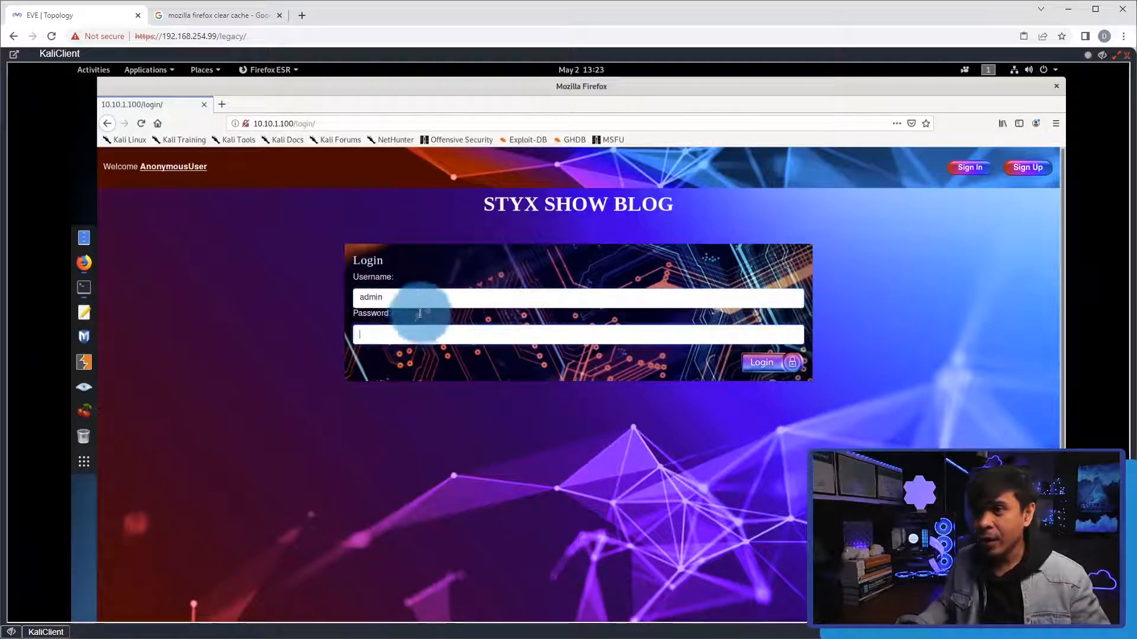
type("***")
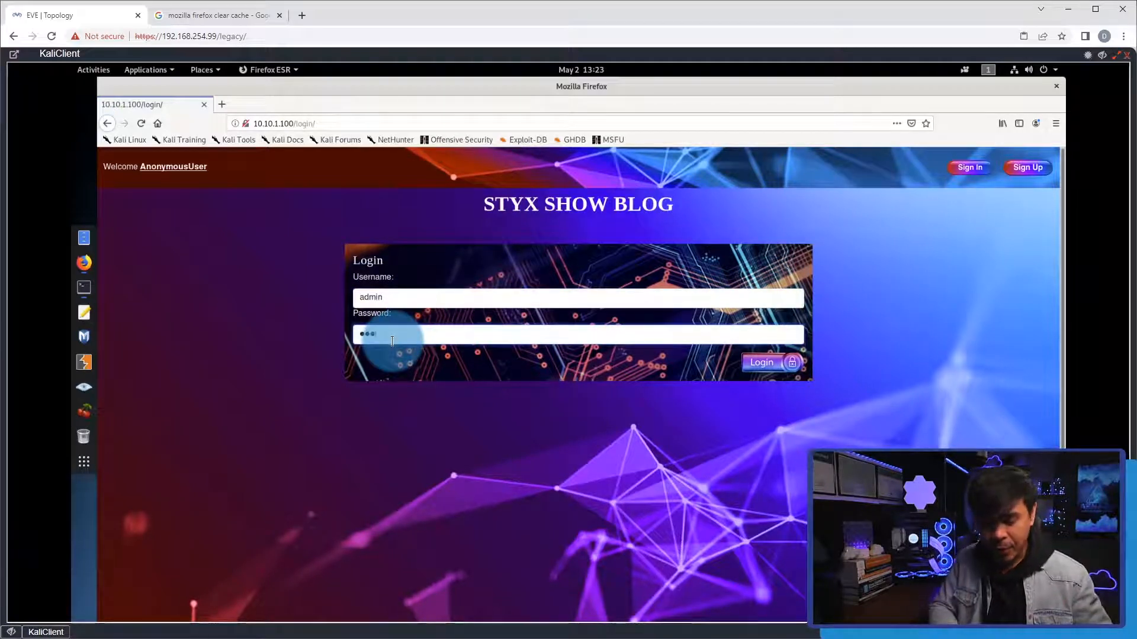
left_click(762, 362)
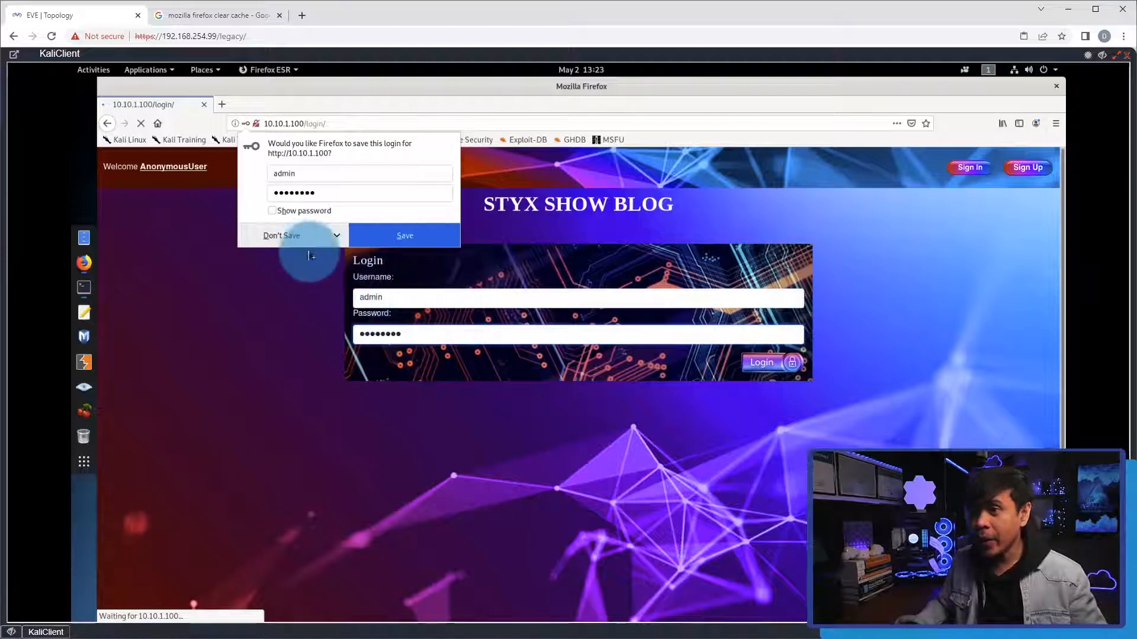
left_click(281, 235)
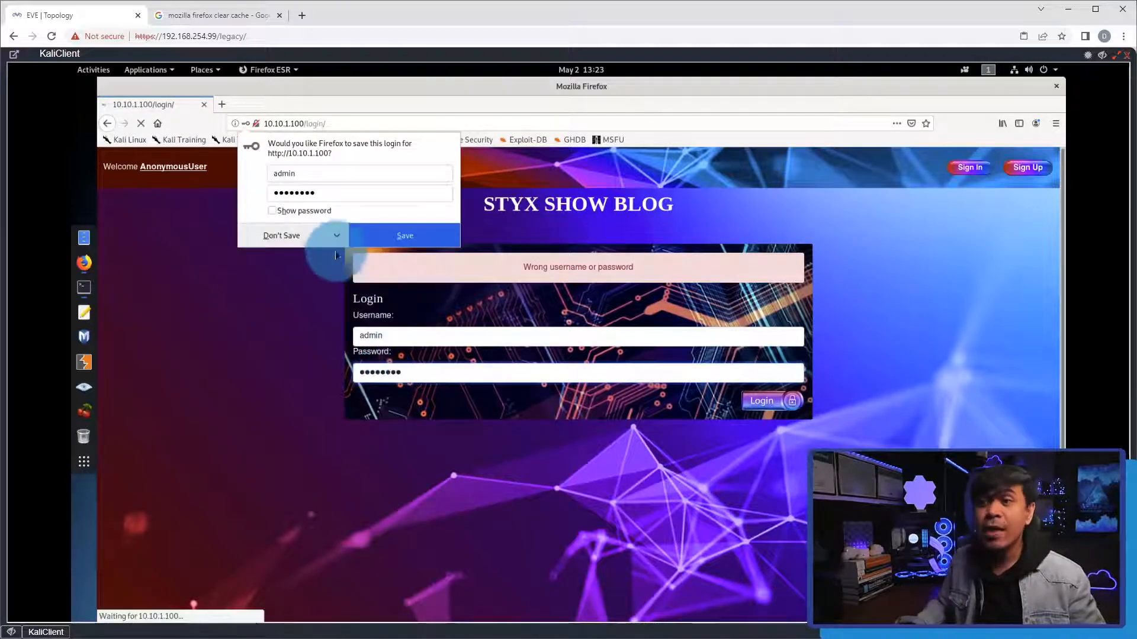
left_click(281, 235)
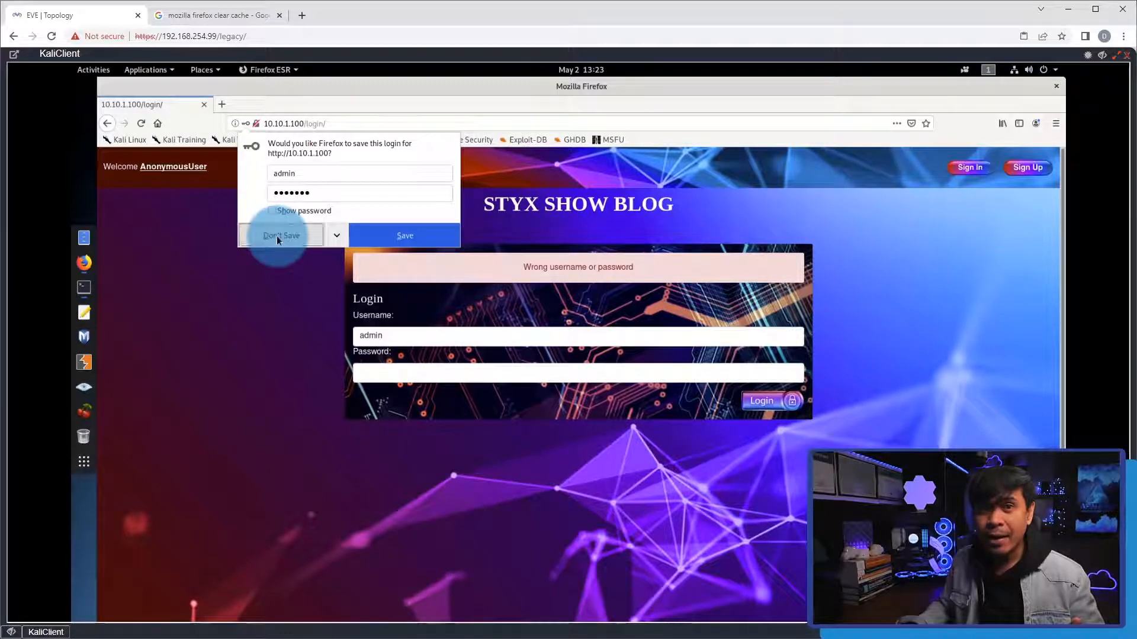
left_click(280, 235)
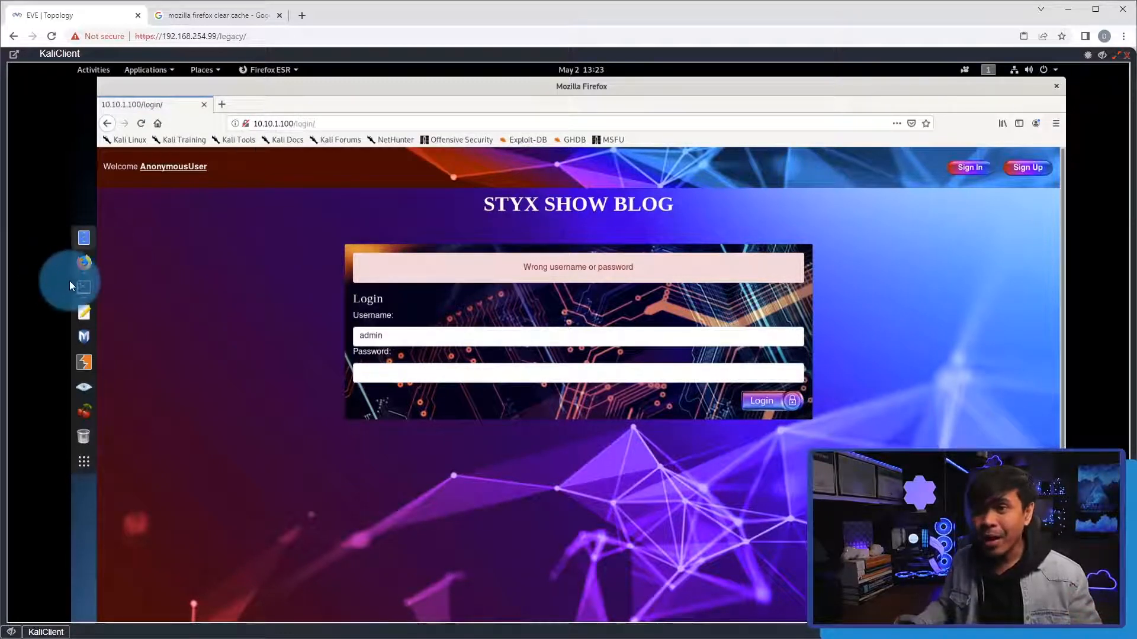
left_click(84, 286)
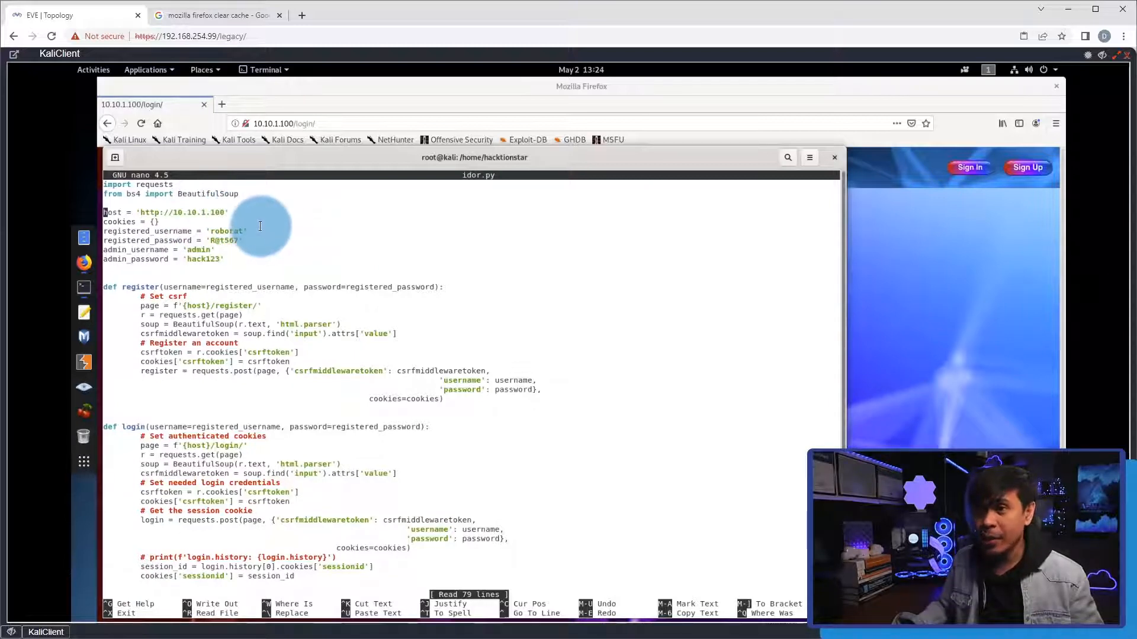
mouse_move(267, 227)
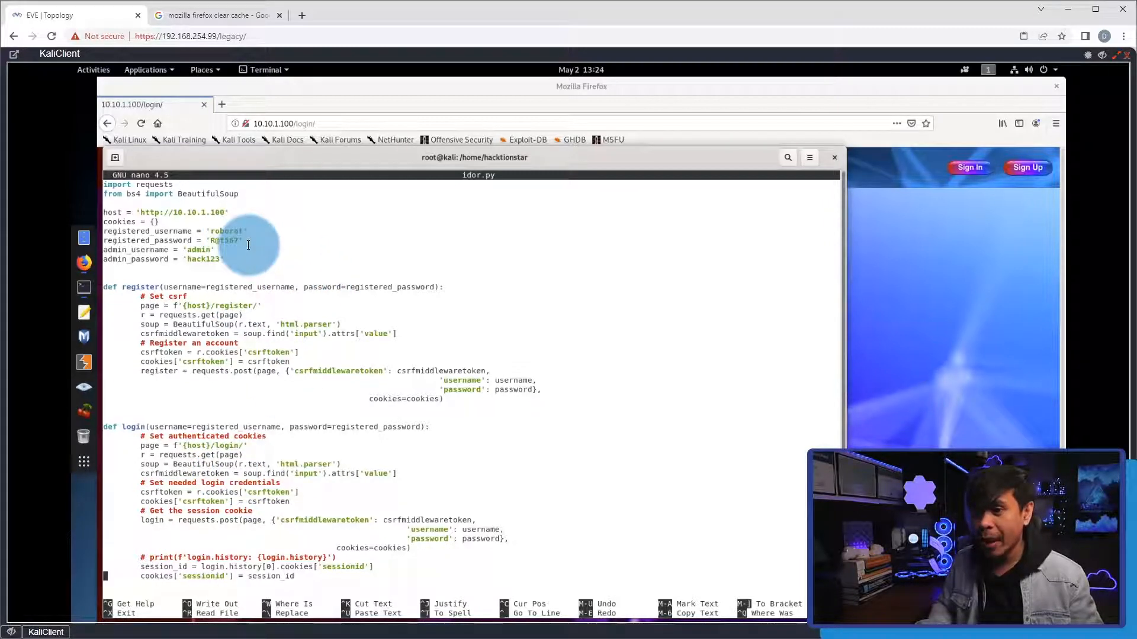
Step: Scroll idor.py down to check_admin_session and the main calls ending in the admin-takeover message
scroll("down", 3)
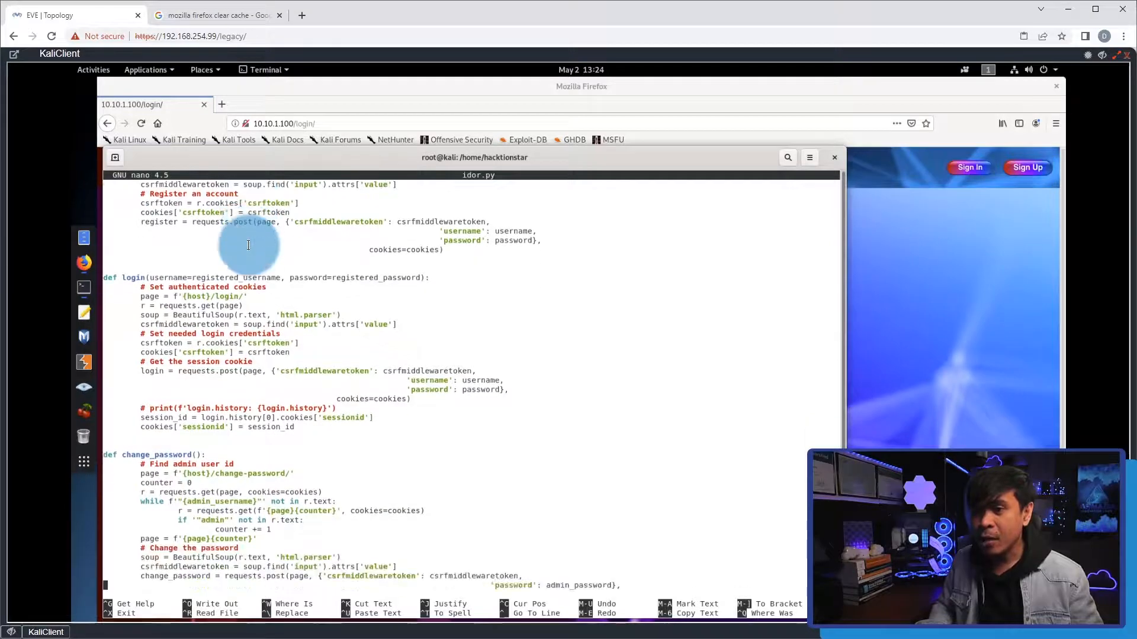
scroll("down", 3)
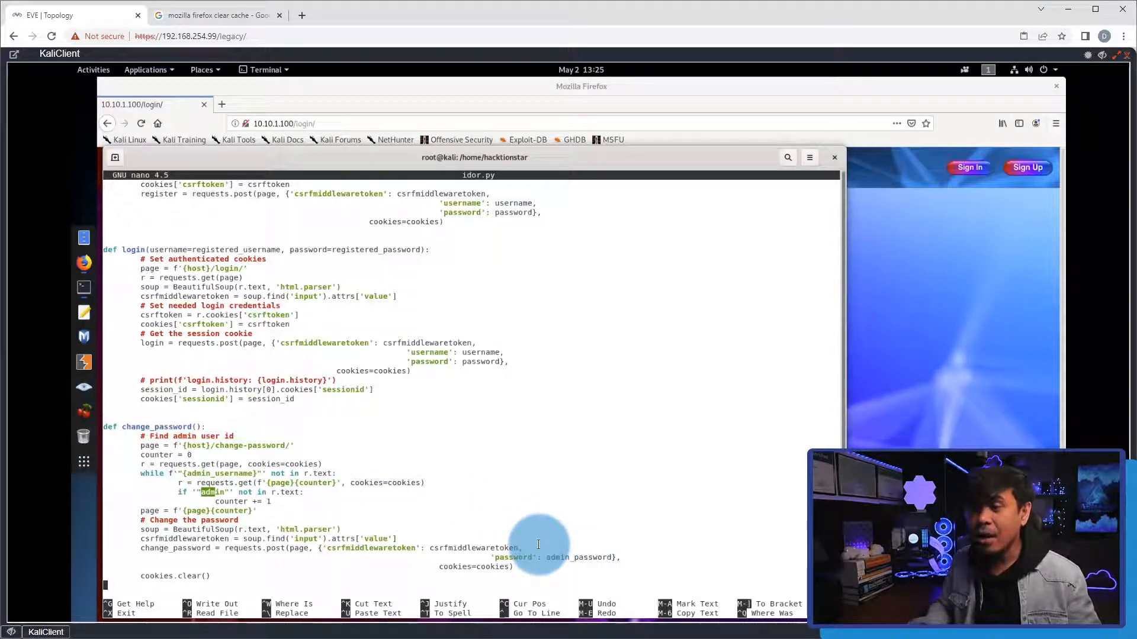
scroll("down", 3)
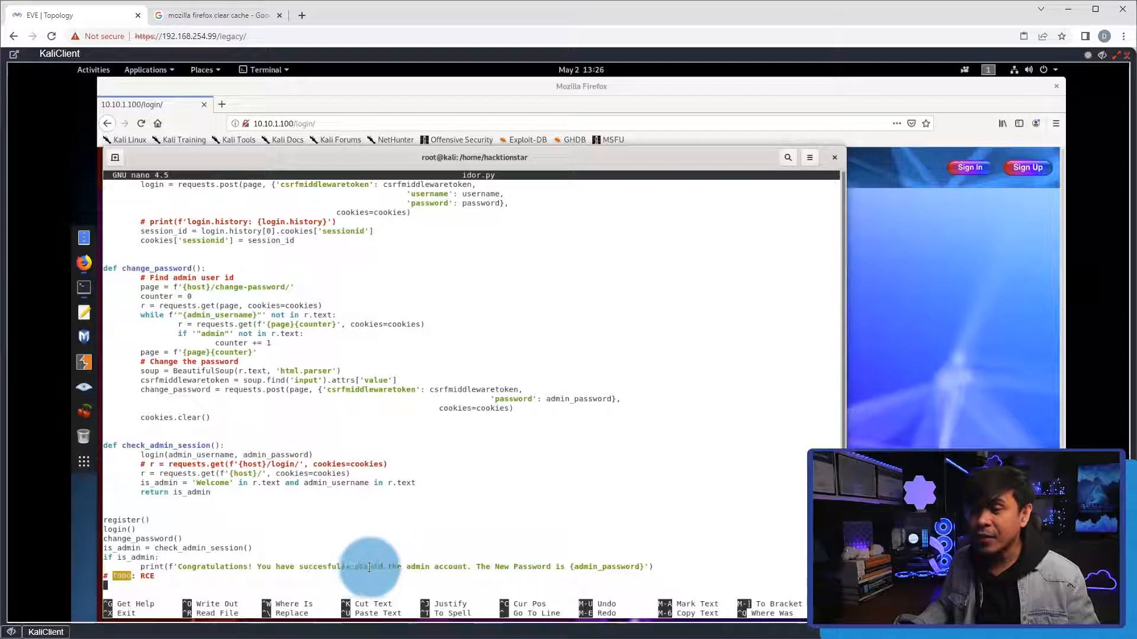
mouse_move(450, 565)
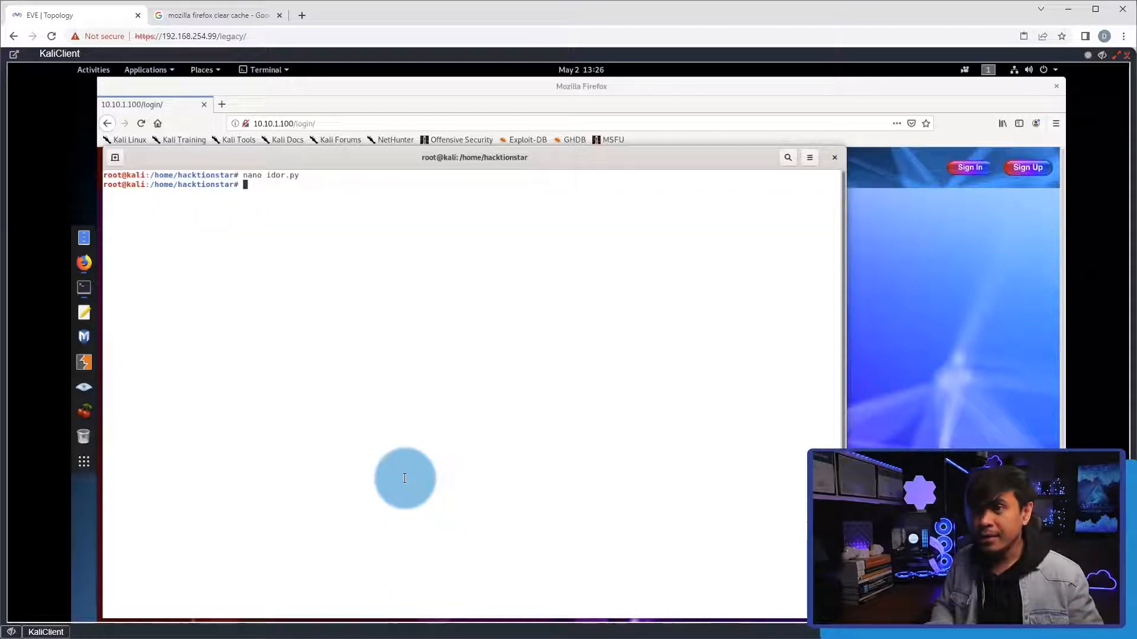
type("puython3 idor.py")
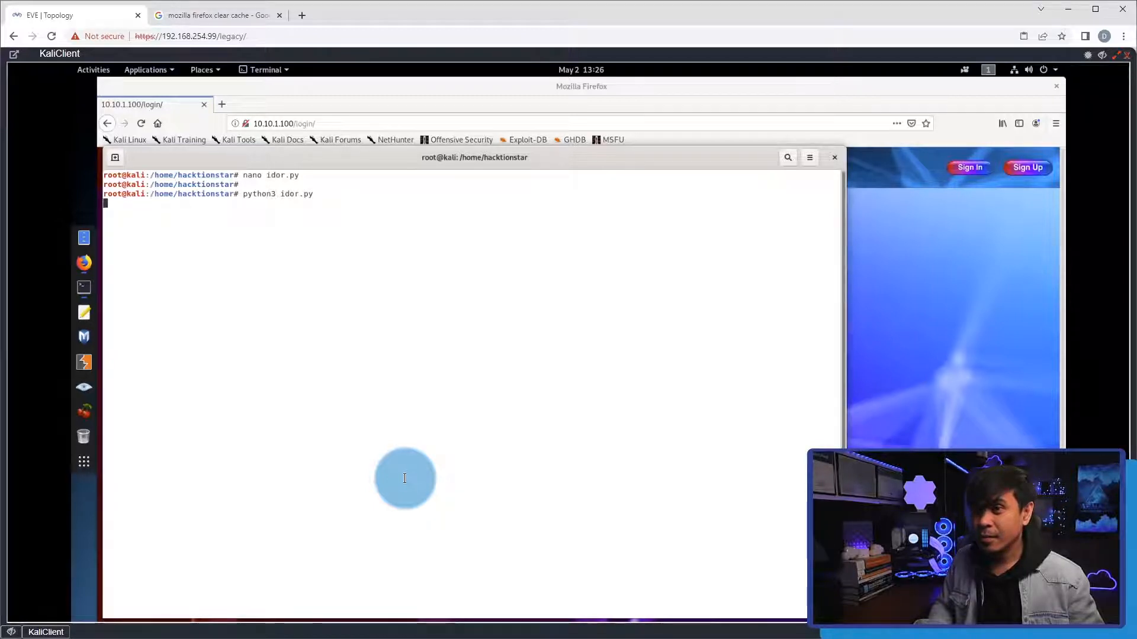
key("Return")
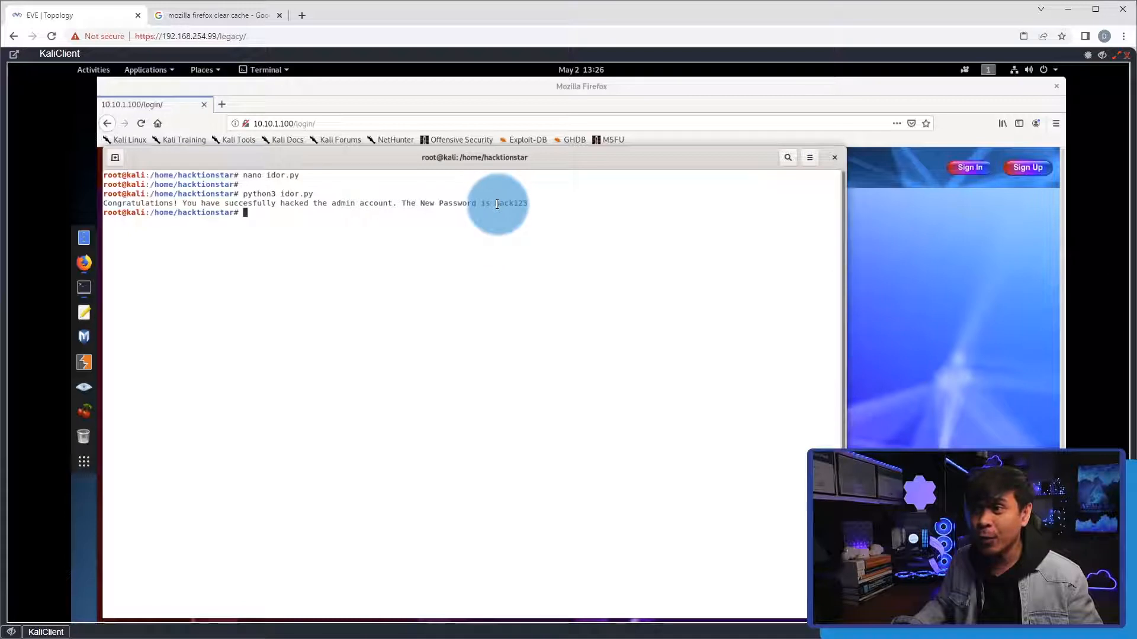
right_click(511, 204)
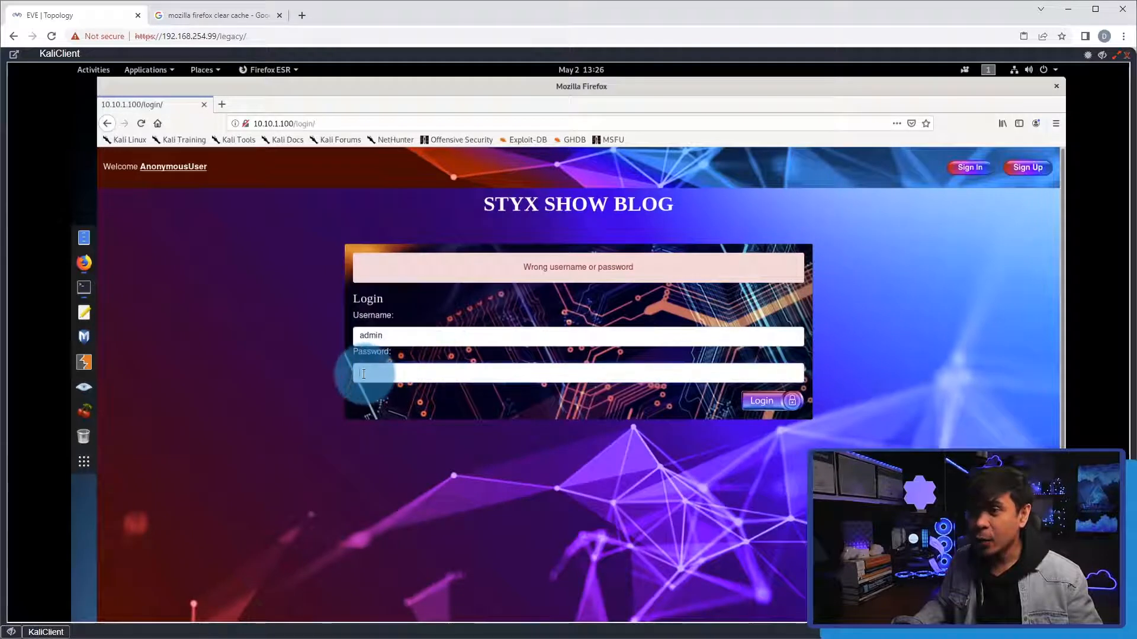
right_click(365, 374)
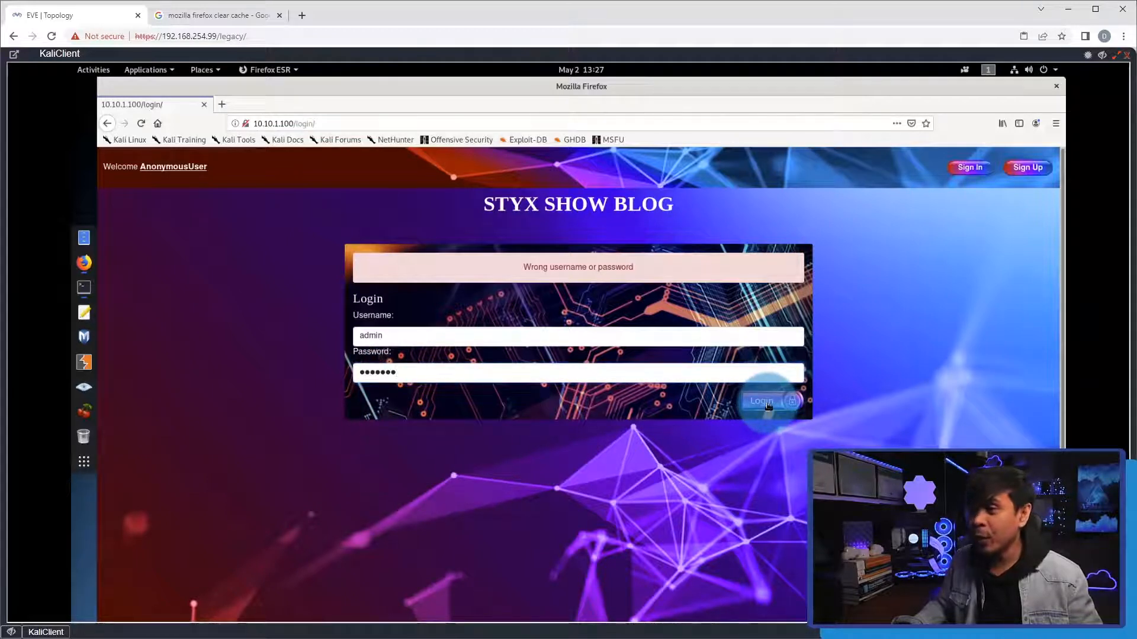
left_click(768, 400)
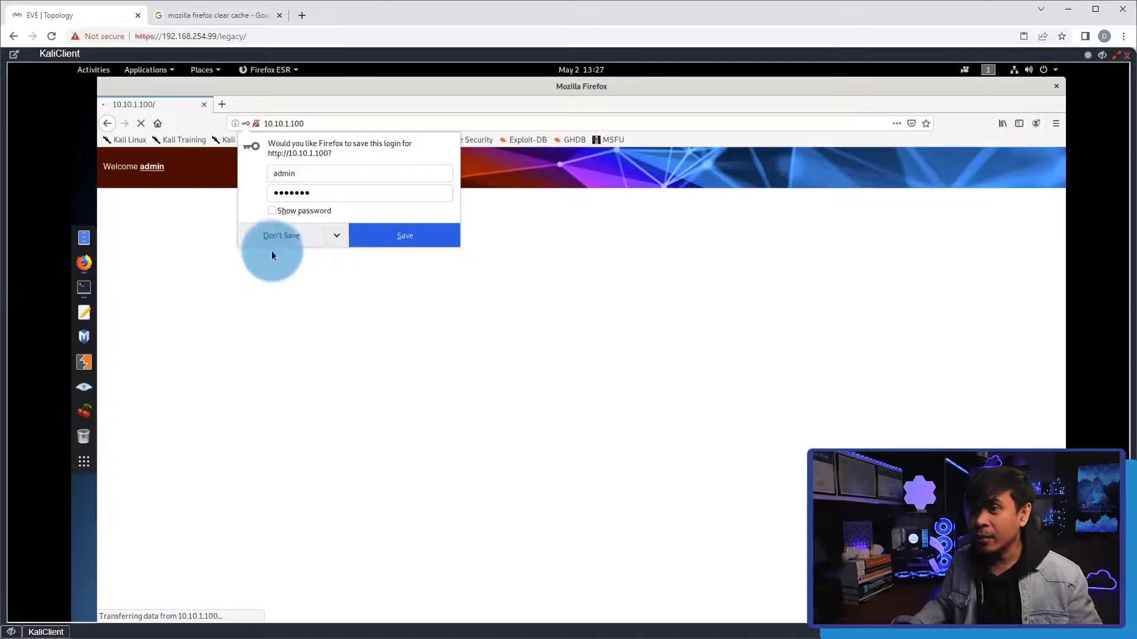
left_click(282, 235)
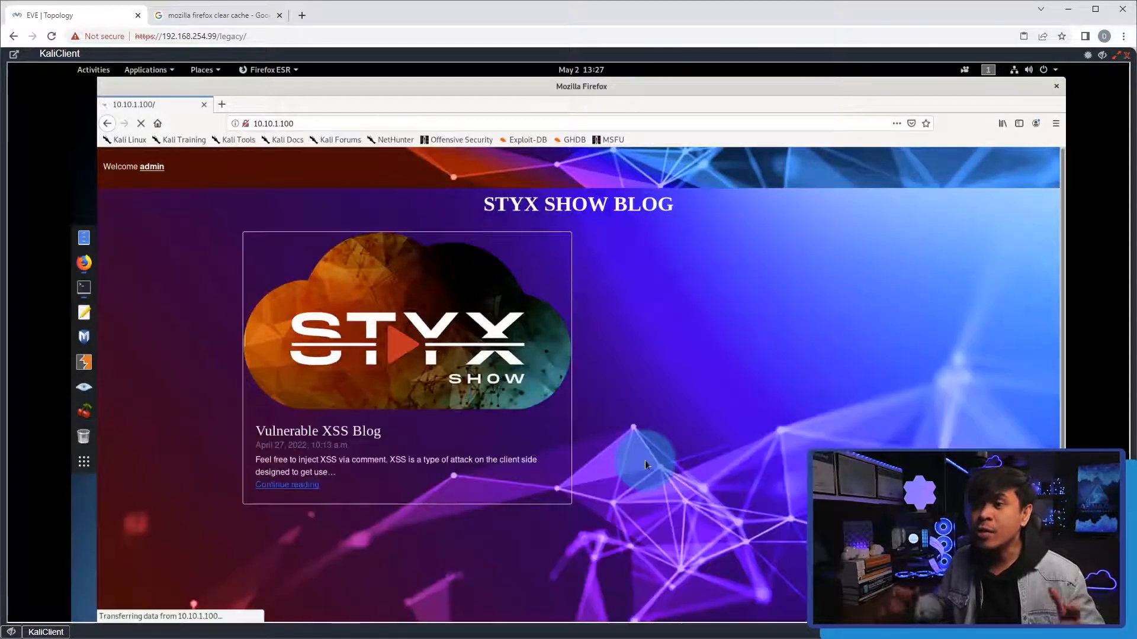